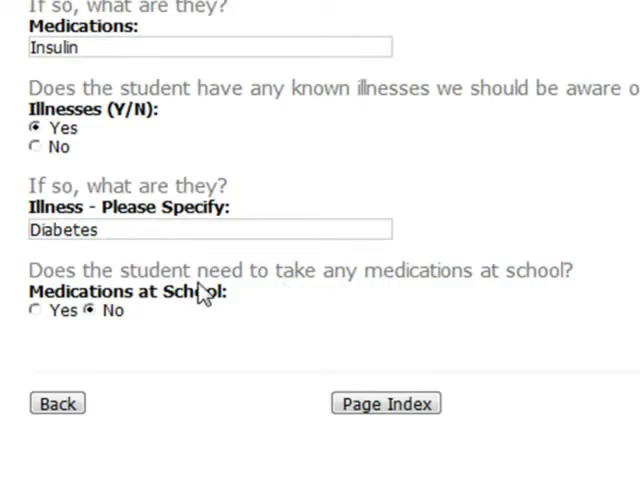
Answer Yes to Medications at School and scroll to the medication fields.
{"action": "left_click", "coordinate": [35, 309]}
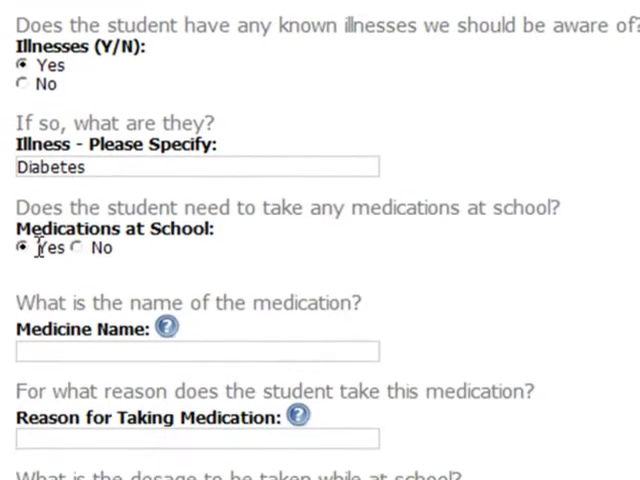
{"action": "scroll", "scroll_direction": "down", "scroll_amount": 3}
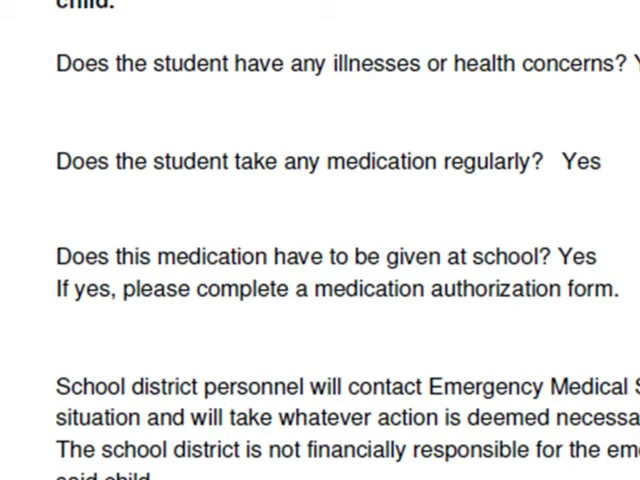
{"action": "mouse_move", "coordinate": [485, 315]}
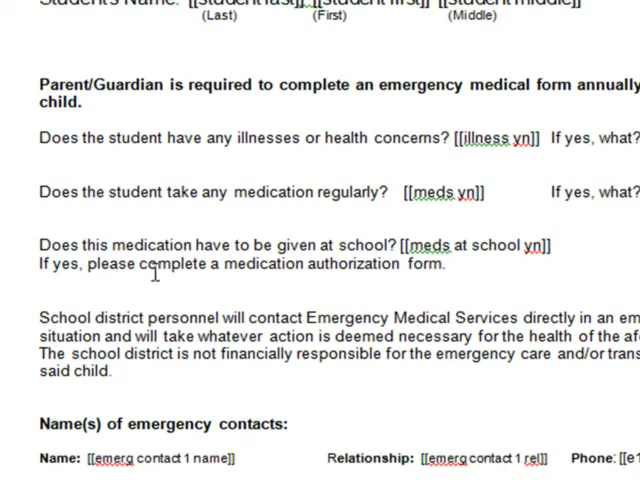
Delete the authorization sentence and save as 'Health Information Form - with meds' in Rich Text.
{"action": "left_click_drag", "start_coordinate": [40, 245], "coordinate": [447, 265]}
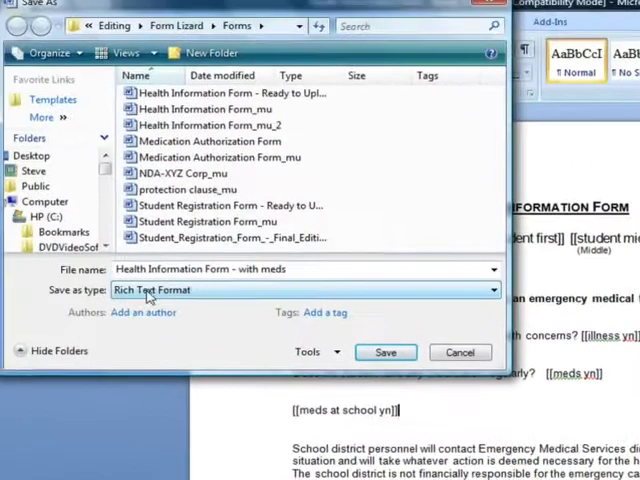
{"action": "left_click", "coordinate": [386, 352]}
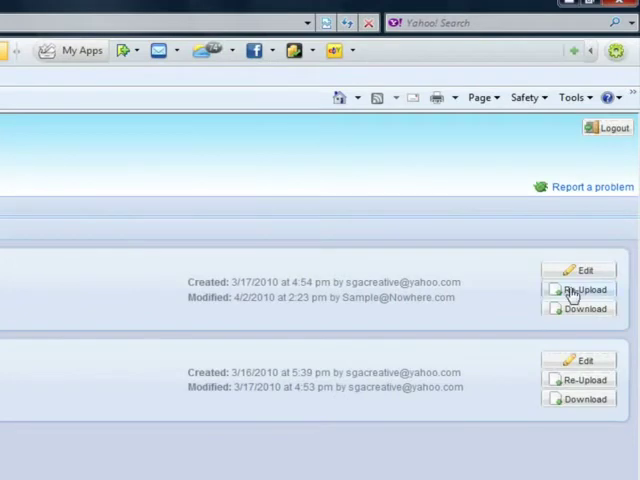
Re-upload the health form using the 'Health Information Form - with meds' file.
{"action": "left_click", "coordinate": [585, 289]}
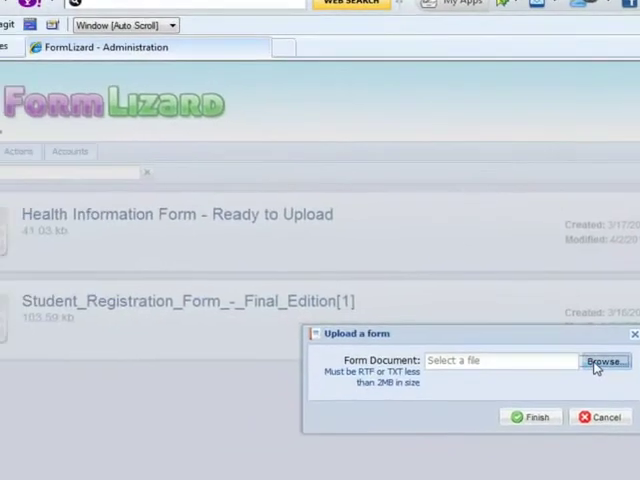
{"action": "left_click", "coordinate": [604, 361]}
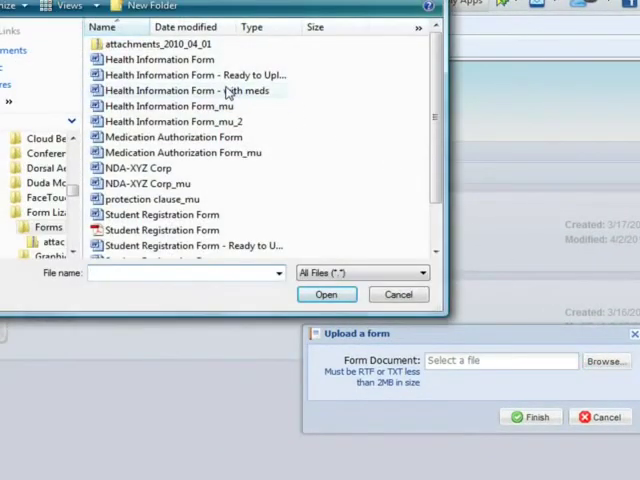
{"action": "left_click", "coordinate": [532, 417]}
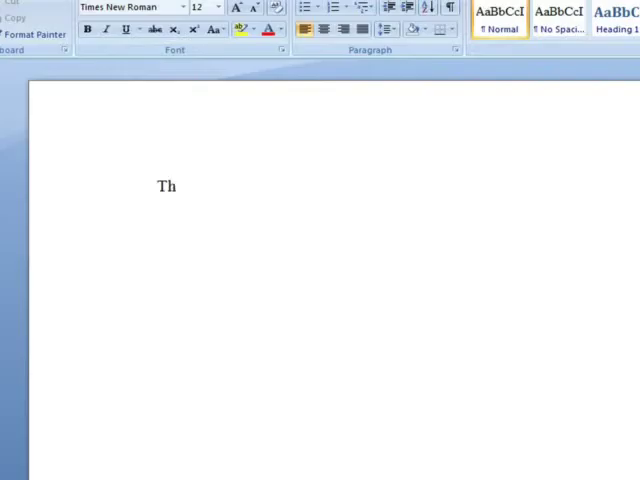
Type 'This student needs to take medications at school.' and save as Meds Notice in Rich Text.
{"action": "type", "text": "is student needs to take medications at school."}
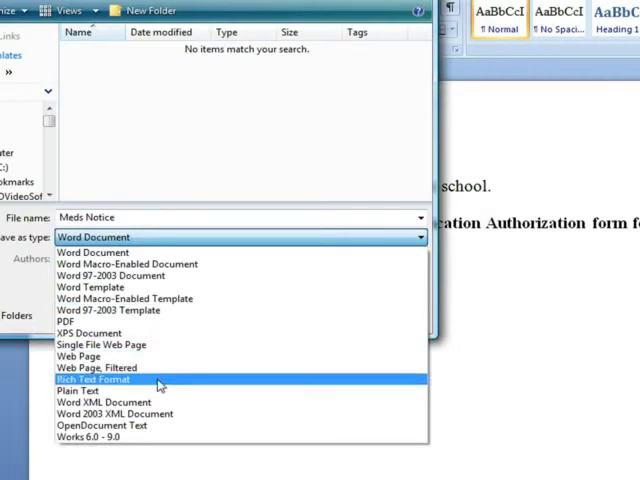
{"action": "left_click", "coordinate": [94, 379]}
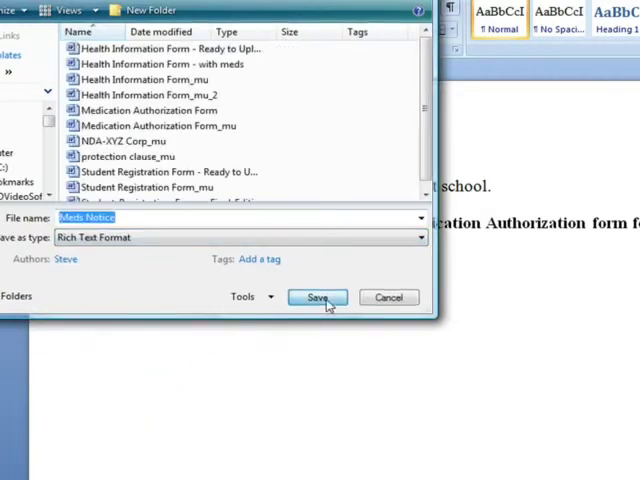
{"action": "left_click", "coordinate": [317, 297]}
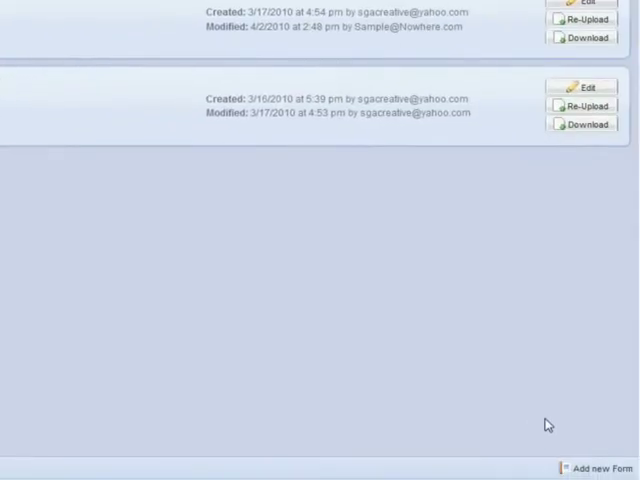
Upload Meds Notice as a new form and finish its field associations.
{"action": "left_click", "coordinate": [598, 468]}
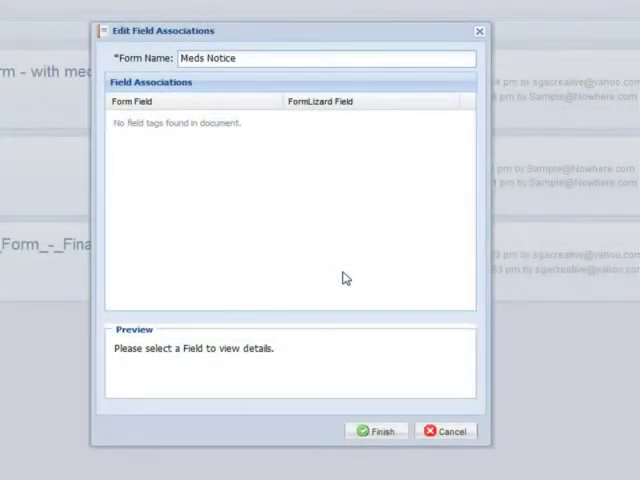
{"action": "left_click", "coordinate": [377, 431]}
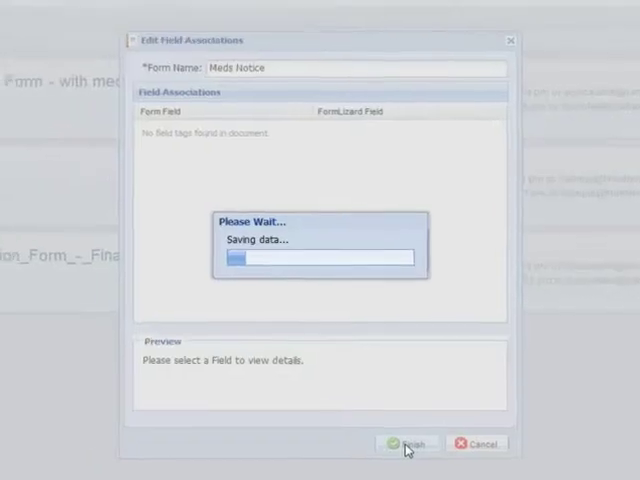
{"action": "left_click", "coordinate": [407, 444]}
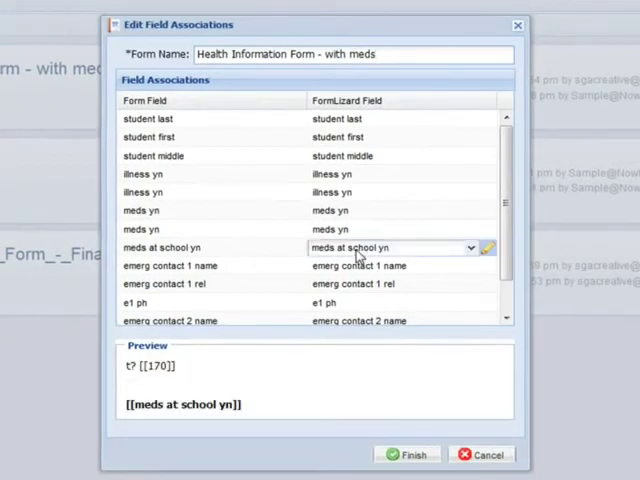
{"action": "mouse_move", "coordinate": [489, 260]}
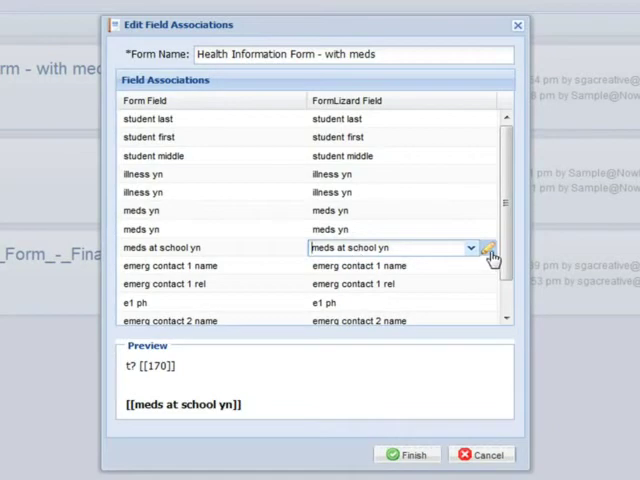
Make 'meds at school yn' conditional, inserting Meds Notice on Yes, and save.
{"action": "left_click", "coordinate": [490, 247]}
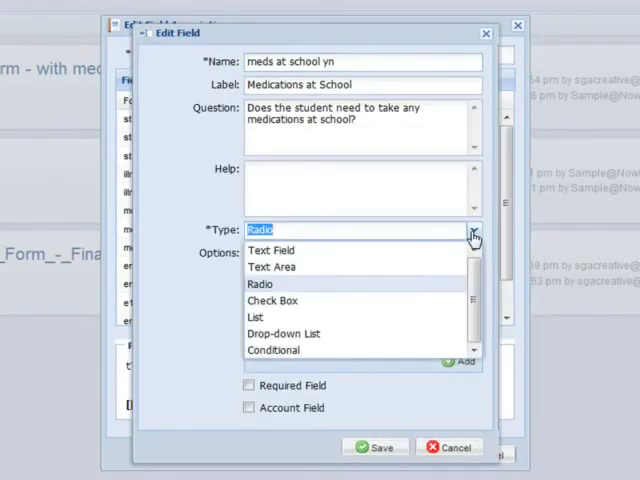
{"action": "left_click", "coordinate": [272, 350]}
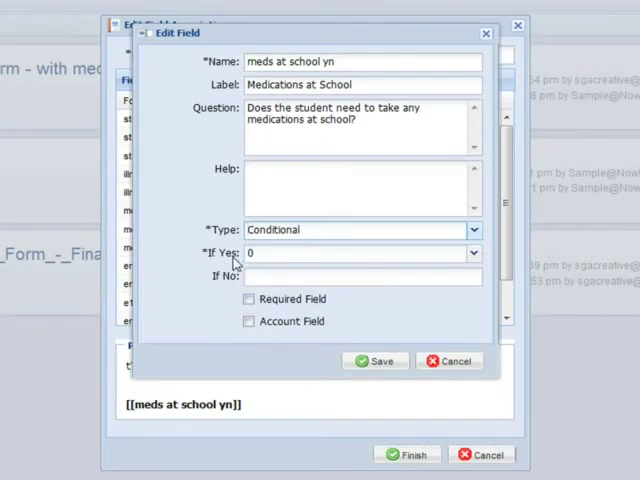
{"action": "left_click", "coordinate": [474, 253]}
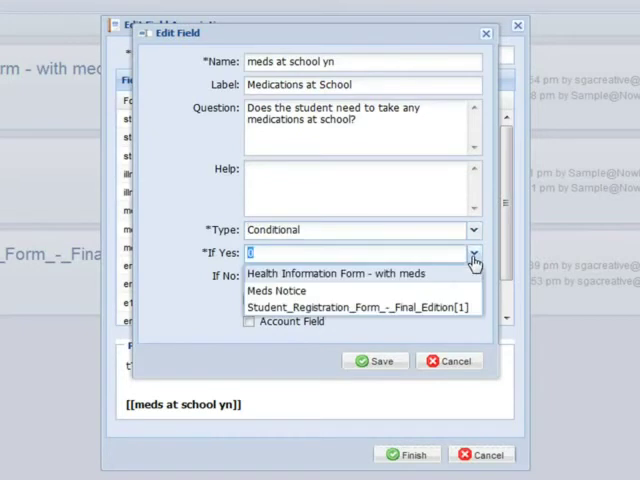
{"action": "left_click", "coordinate": [294, 290]}
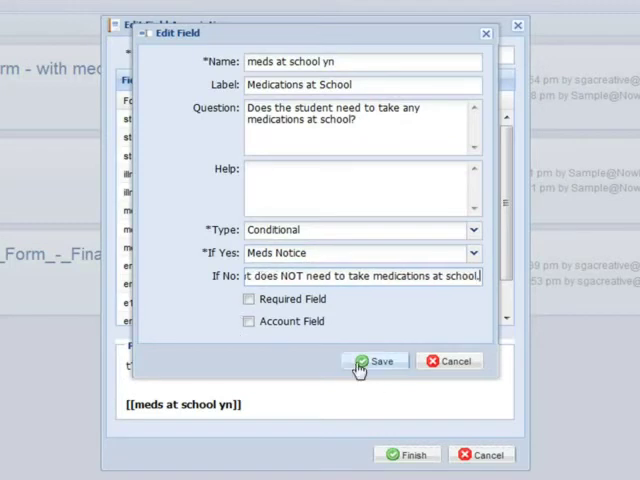
{"action": "left_click", "coordinate": [378, 361]}
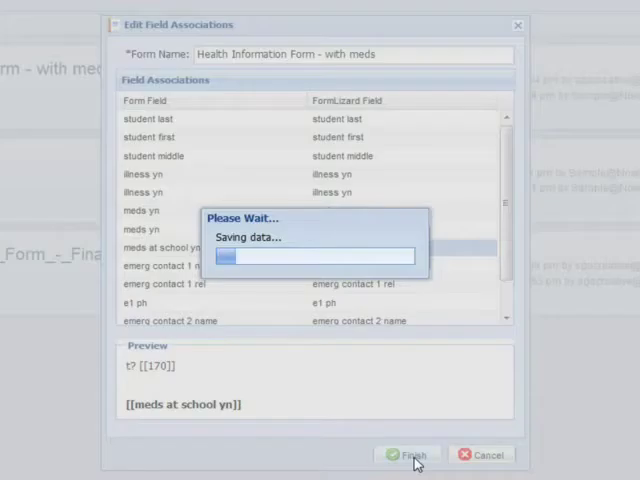
Finish saving the health form's field associations.
{"action": "left_click", "coordinate": [406, 455]}
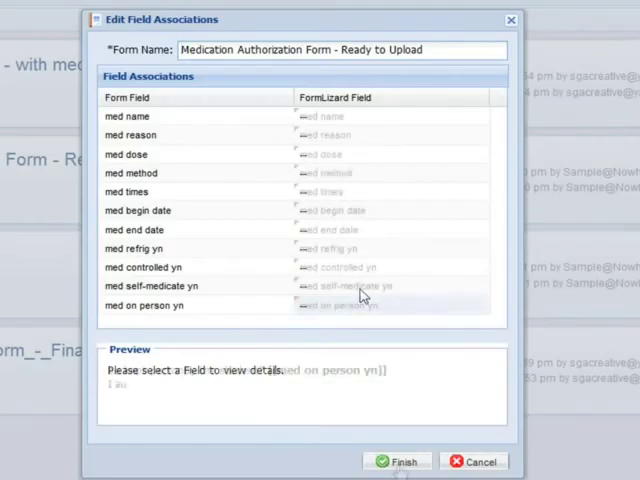
Change If Yes to 'Medication Authorization Form - Ready to Upload', save, and finish associations.
{"action": "left_click", "coordinate": [345, 305]}
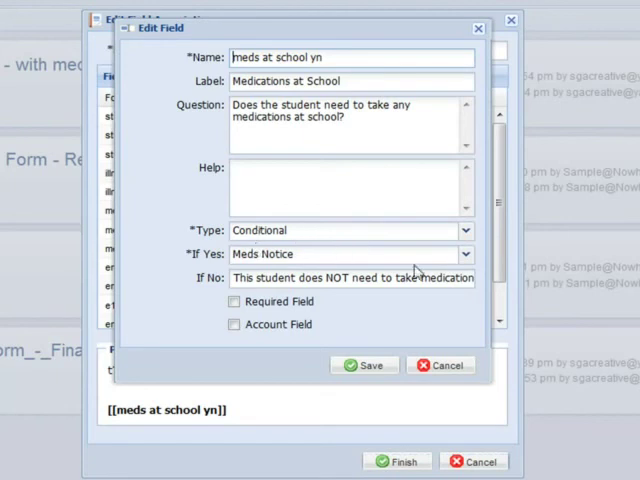
{"action": "left_click", "coordinate": [464, 254]}
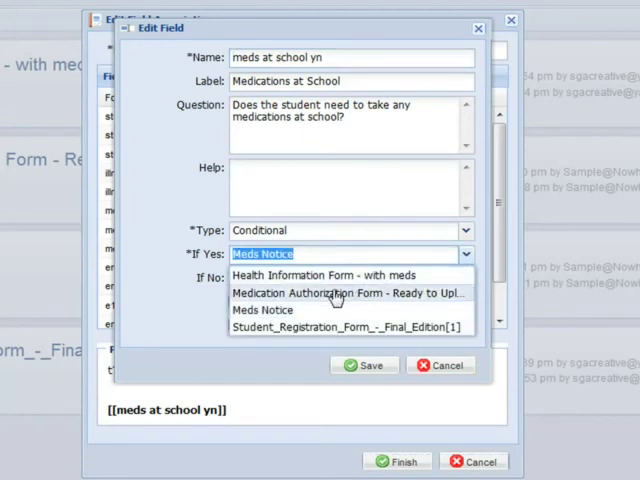
{"action": "left_click", "coordinate": [335, 293]}
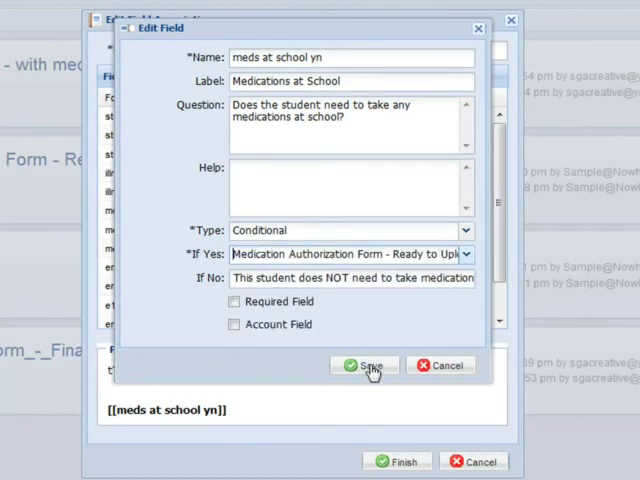
{"action": "left_click", "coordinate": [363, 365]}
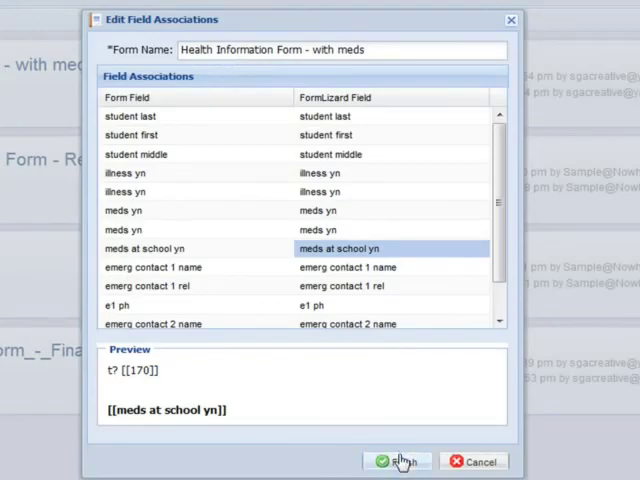
{"action": "left_click", "coordinate": [393, 461]}
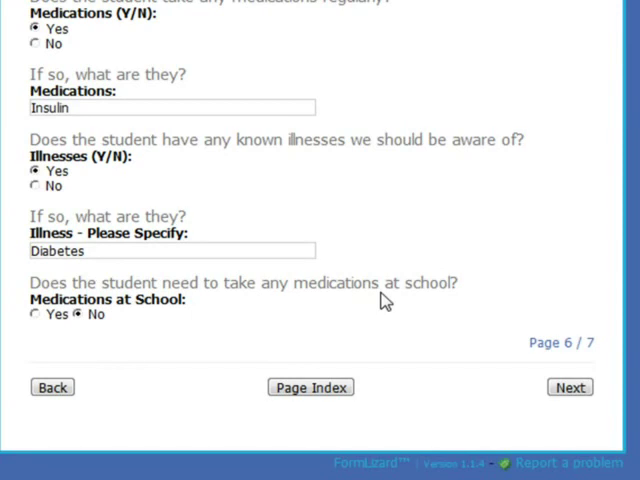
{"action": "mouse_move", "coordinate": [335, 302]}
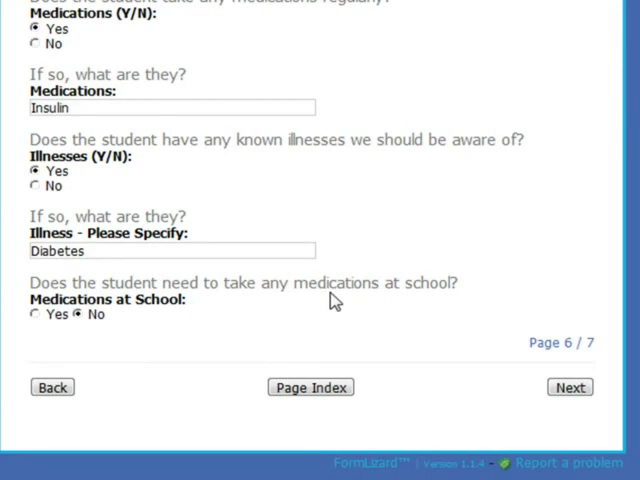
Answer Yes to Medications at School and scroll through the new medication questions.
{"action": "left_click", "coordinate": [33, 314]}
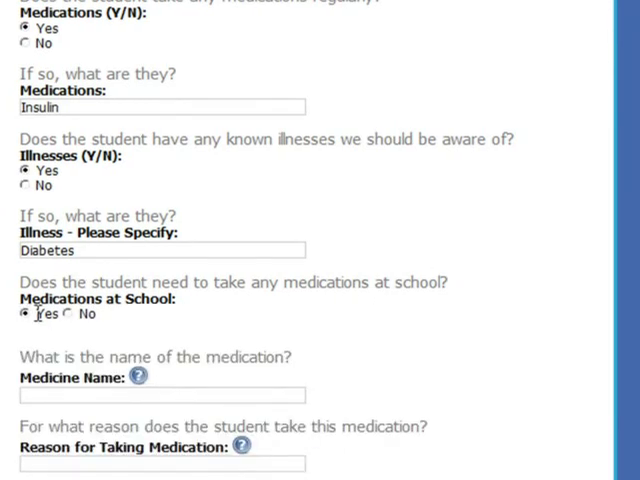
{"action": "scroll", "scroll_direction": "down", "scroll_amount": 3}
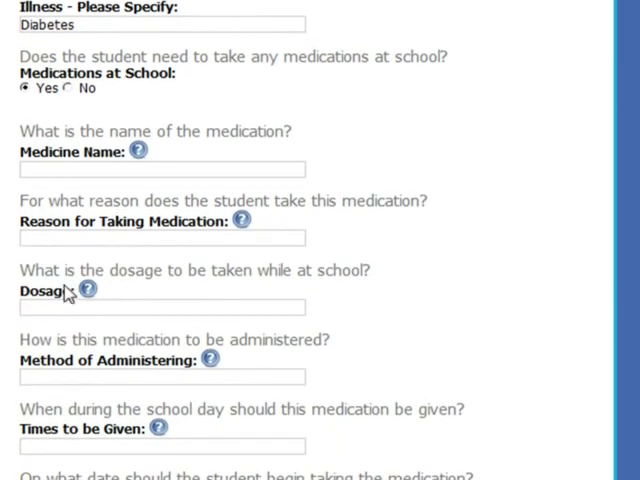
{"action": "mouse_move", "coordinate": [86, 464]}
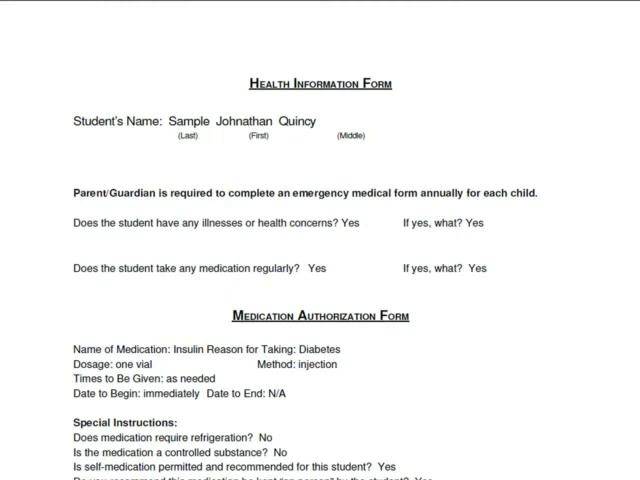
{"action": "scroll", "scroll_direction": "down", "scroll_amount": 3}
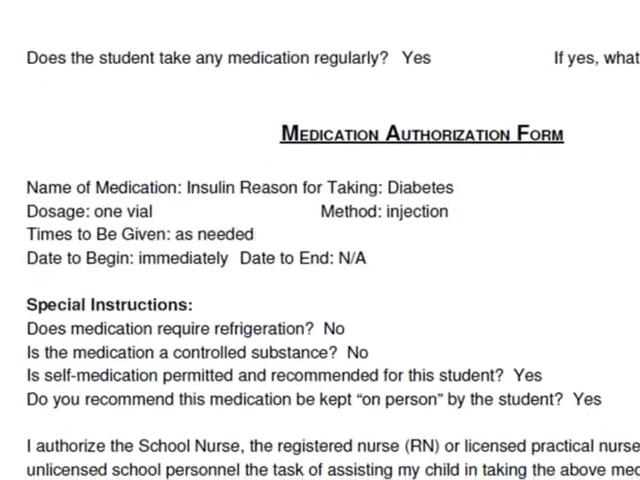